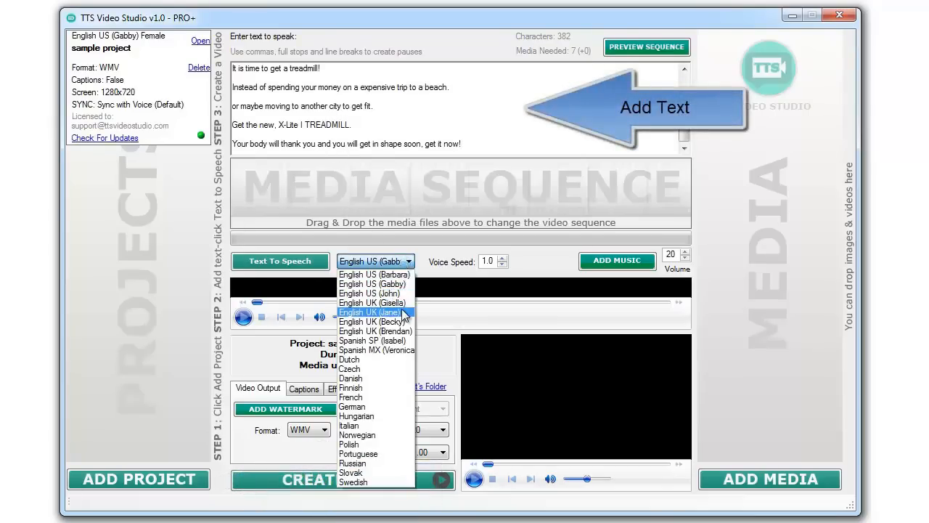
Voice the script as a 31-second narration in English UK (Jane), then stop its playback.
{"action": "left_click", "coordinate": [369, 311]}
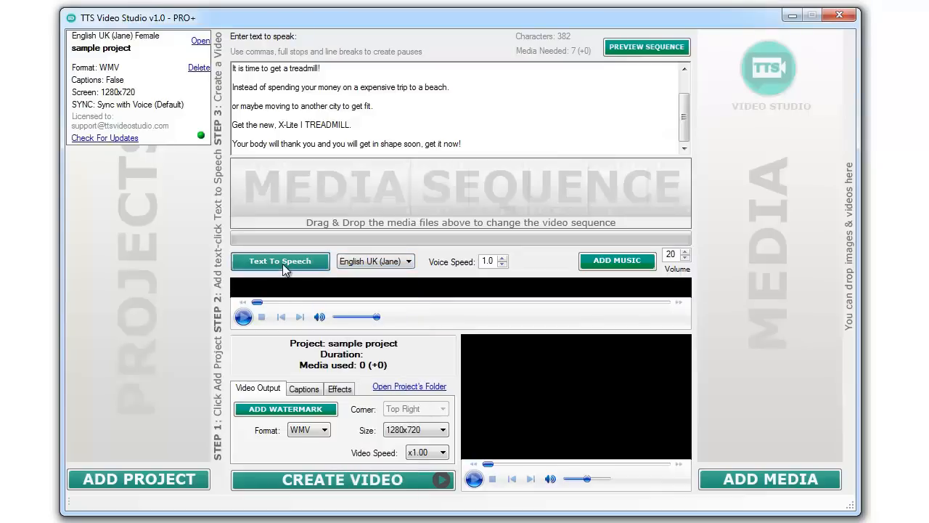
{"action": "left_click", "coordinate": [279, 261]}
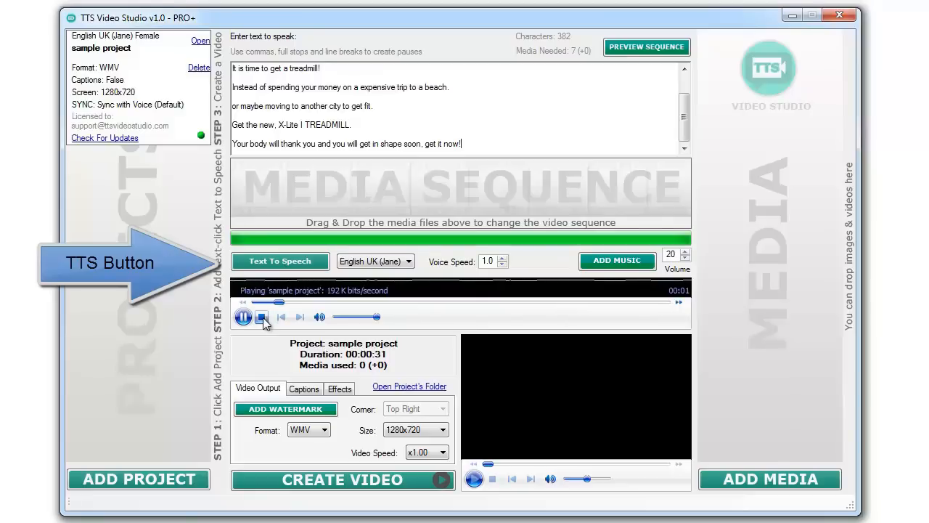
{"action": "left_click", "coordinate": [262, 317]}
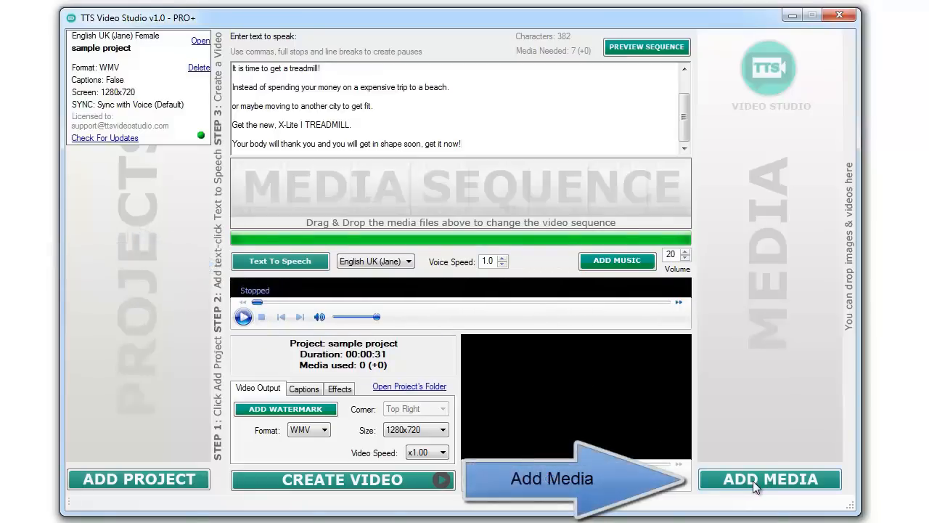
Import all ten demo images and clips from the demo video folder into the media sequence.
{"action": "left_click", "coordinate": [770, 479]}
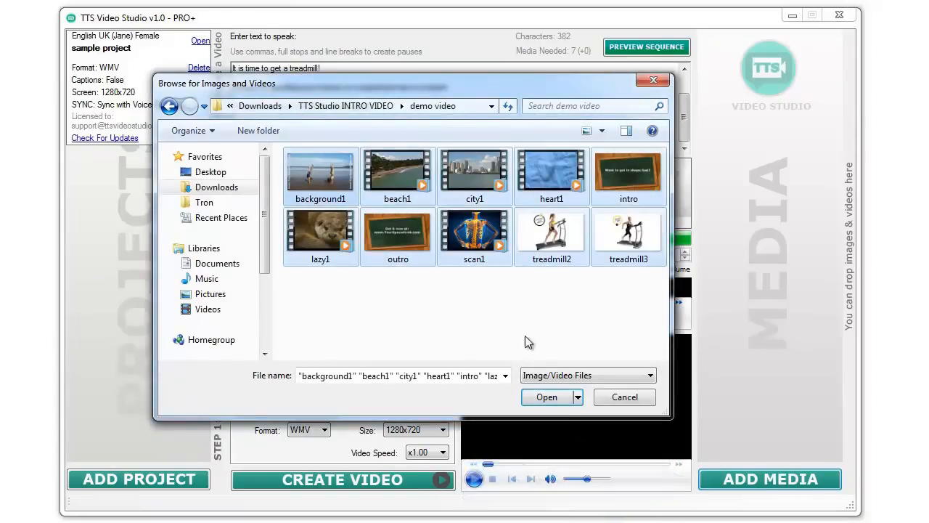
{"action": "left_click", "coordinate": [546, 397]}
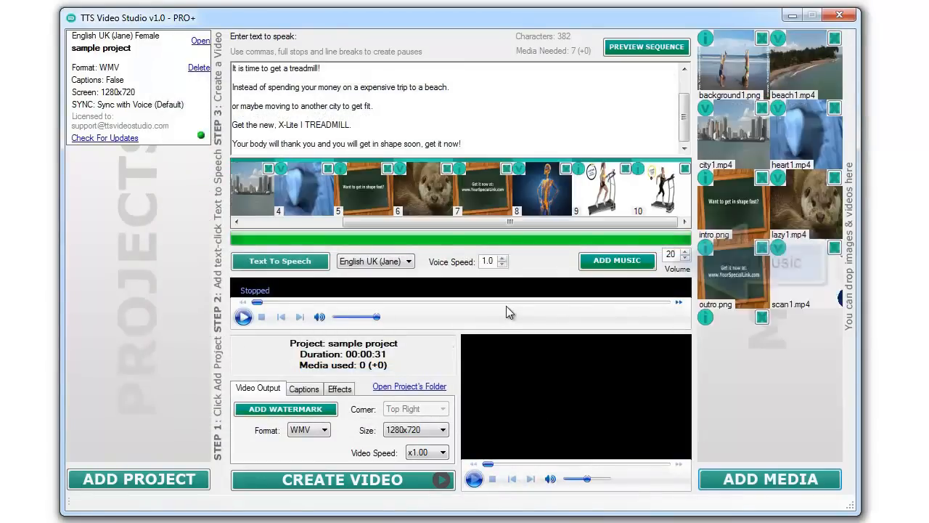
{"action": "left_click", "coordinate": [616, 262]}
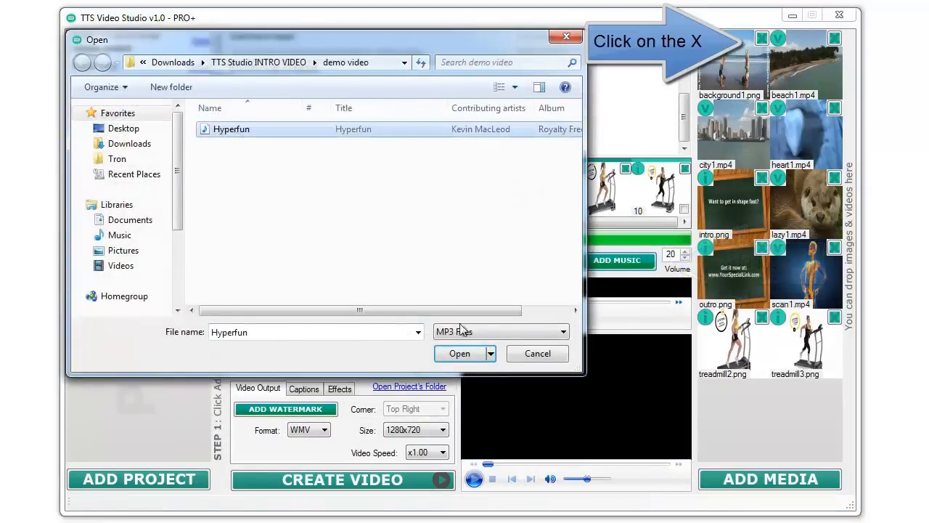
Add Hyperfun.mp3 as background music, exclude the intro and outro clips, and set output to MP4.
{"action": "left_click", "coordinate": [459, 355]}
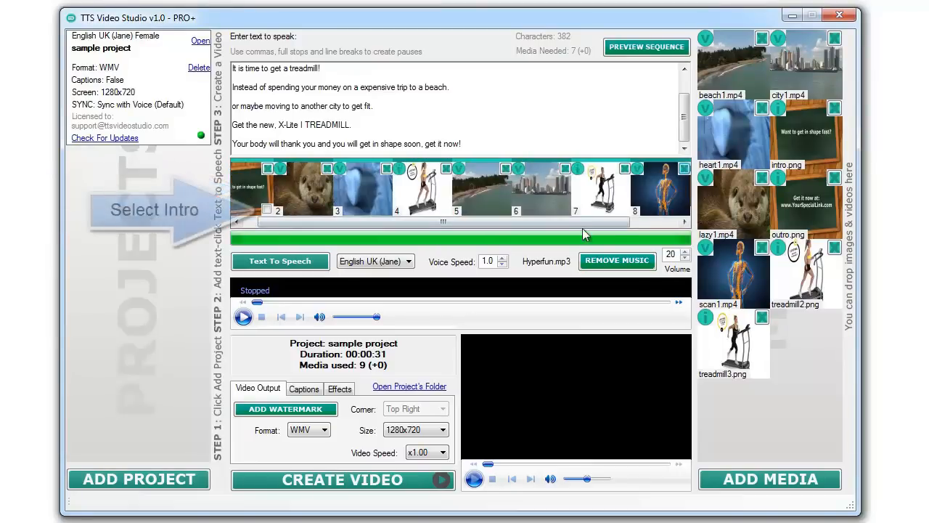
{"action": "left_click", "coordinate": [284, 209]}
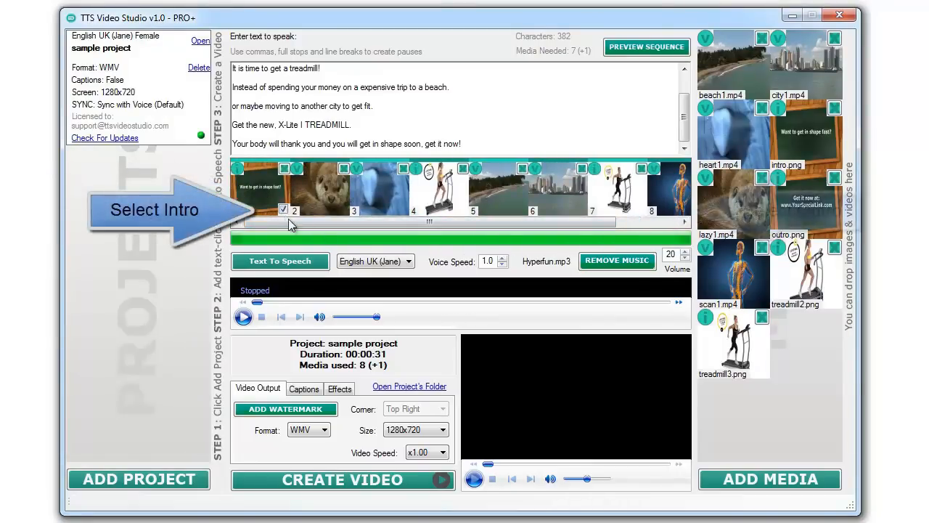
{"action": "left_click", "coordinate": [683, 212]}
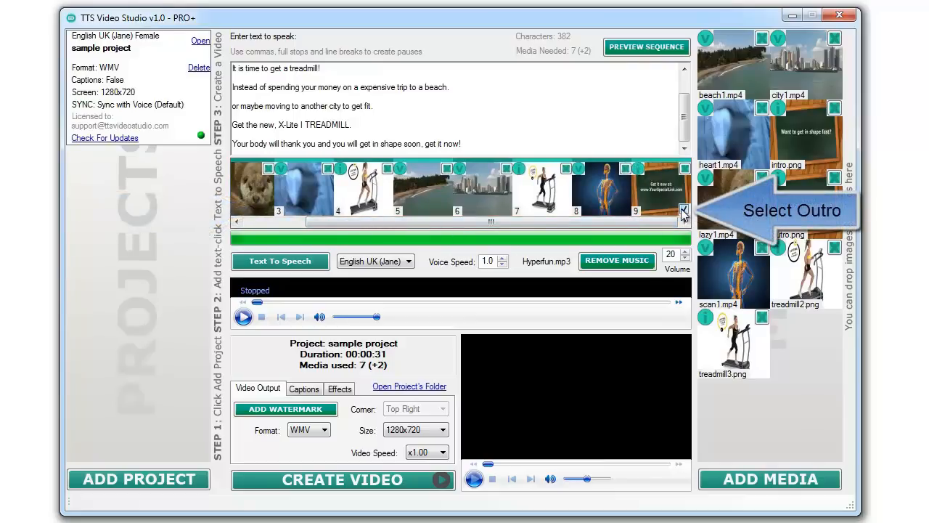
{"action": "left_click", "coordinate": [308, 430]}
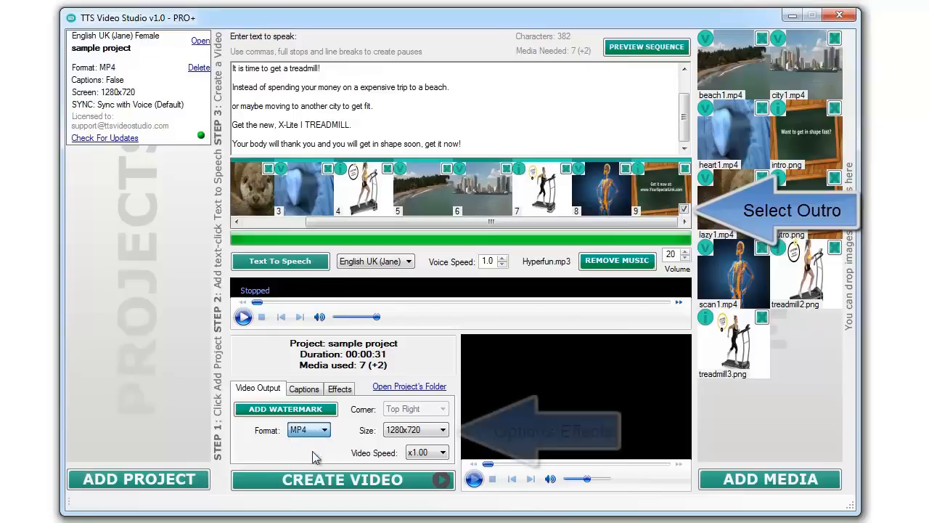
Set background1 as the video's background image in the Effects settings.
{"action": "left_click", "coordinate": [340, 388]}
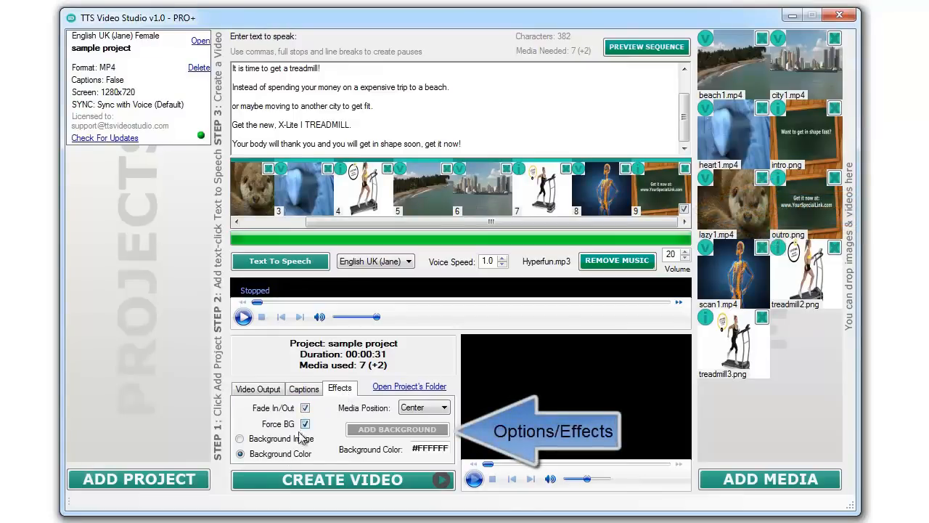
{"action": "left_click", "coordinate": [239, 438]}
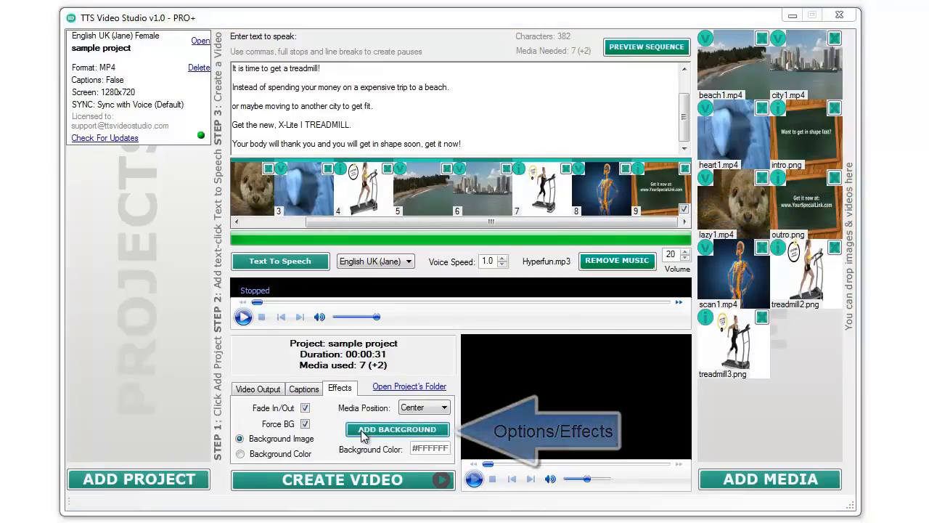
{"action": "left_click", "coordinate": [397, 430]}
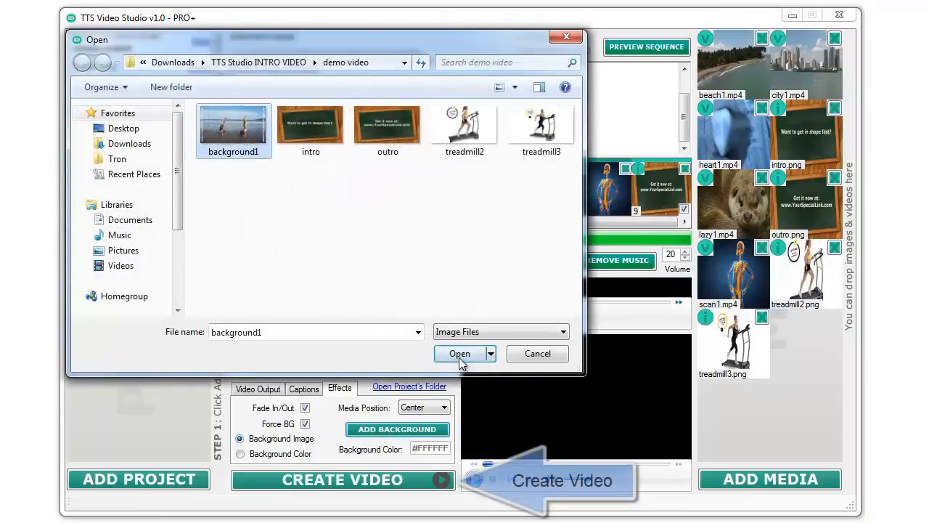
{"action": "left_click", "coordinate": [459, 354]}
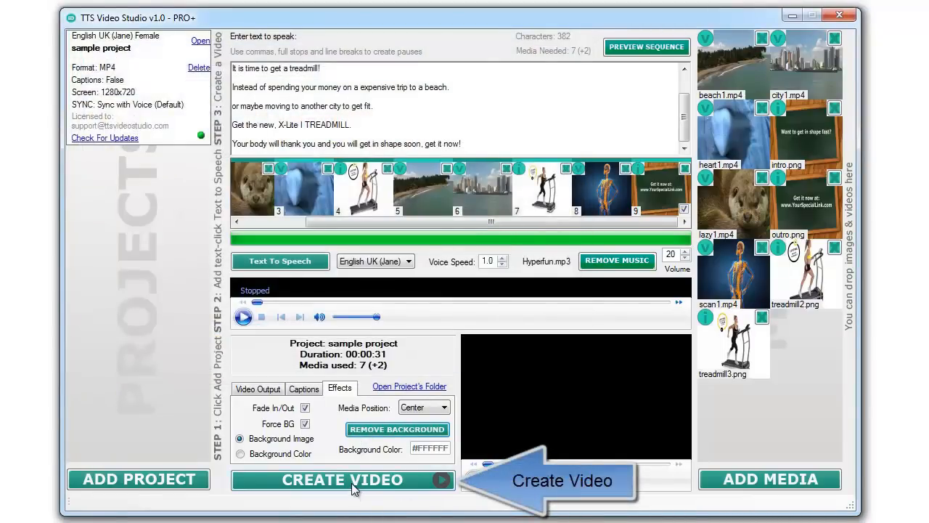
Render the 31-second sample project video and show its output folder with the finished file.
{"action": "left_click", "coordinate": [343, 479]}
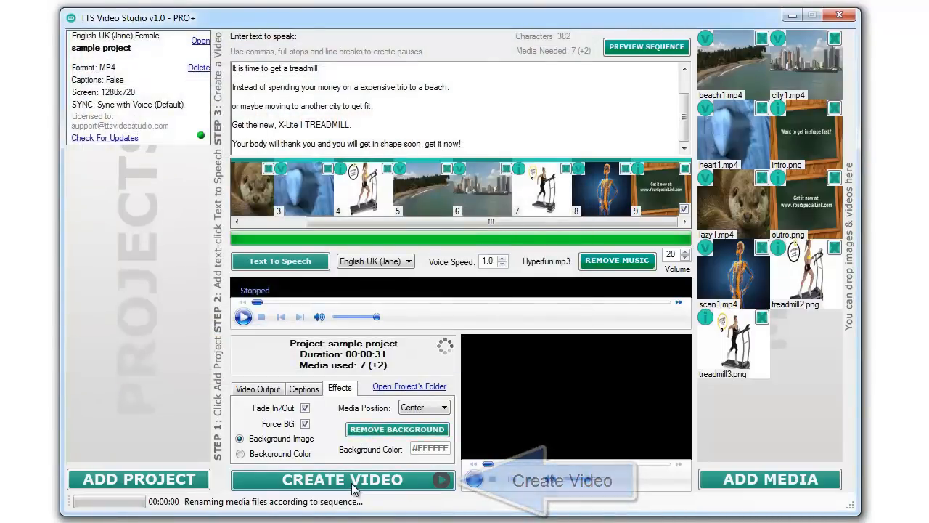
{"action": "left_click", "coordinate": [342, 479]}
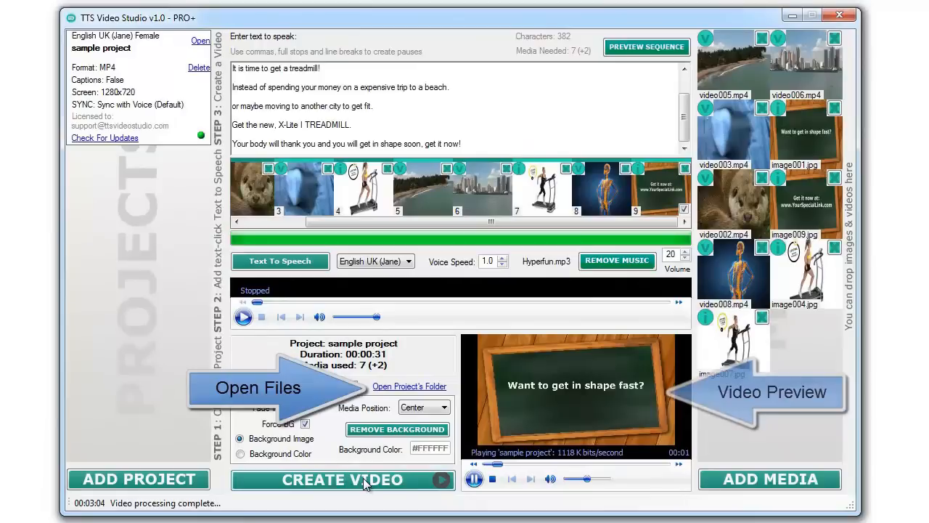
{"action": "left_click", "coordinate": [495, 479]}
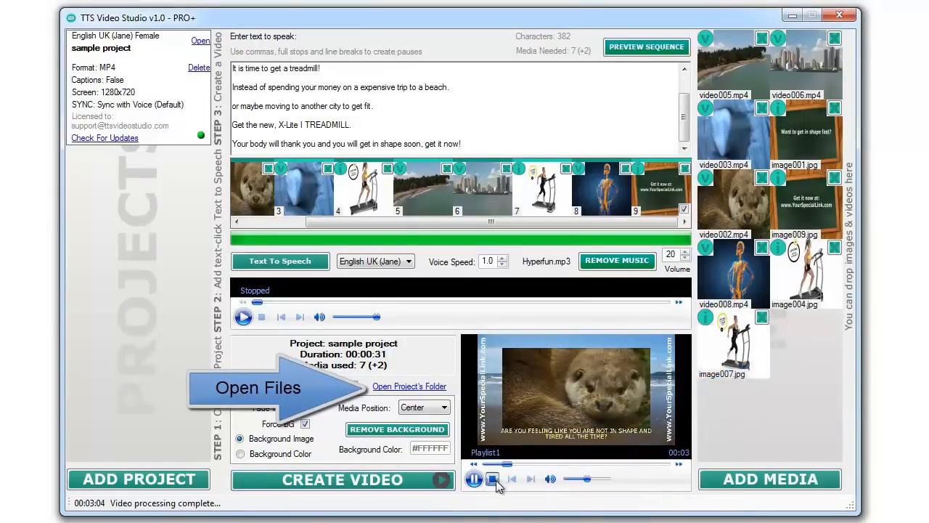
{"action": "left_click", "coordinate": [409, 386]}
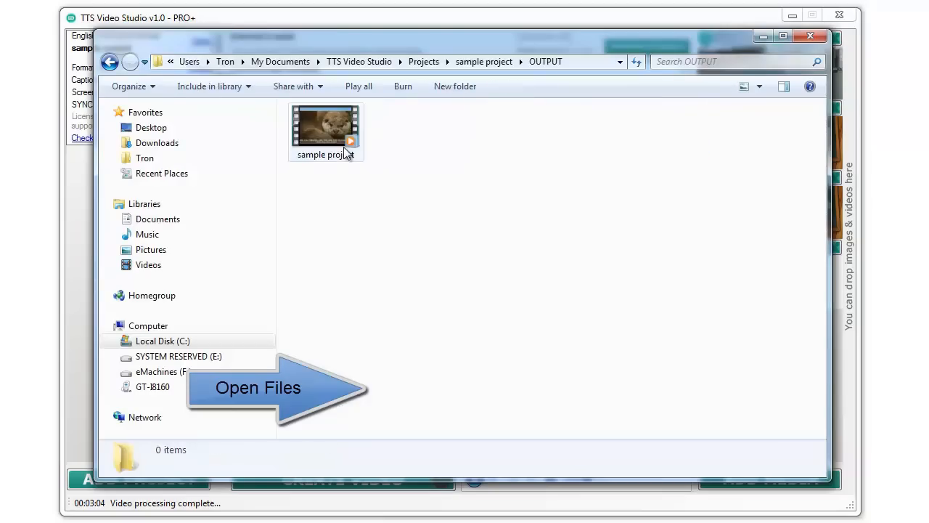